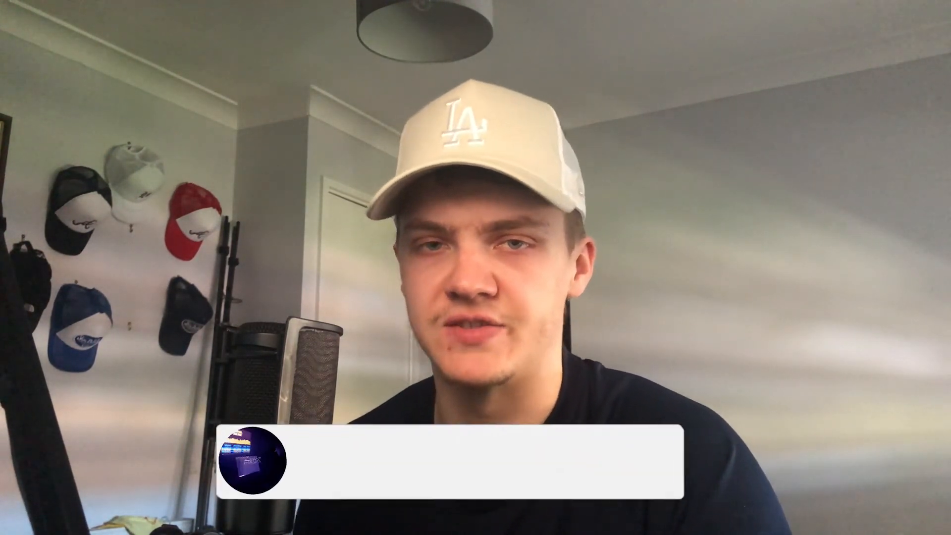
{"action": "left_click", "coordinate": [549, 467]}
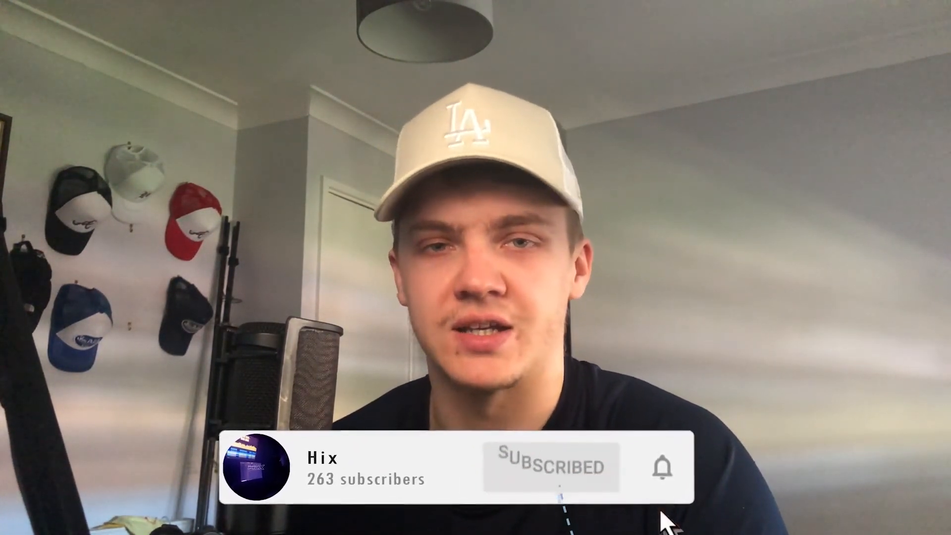